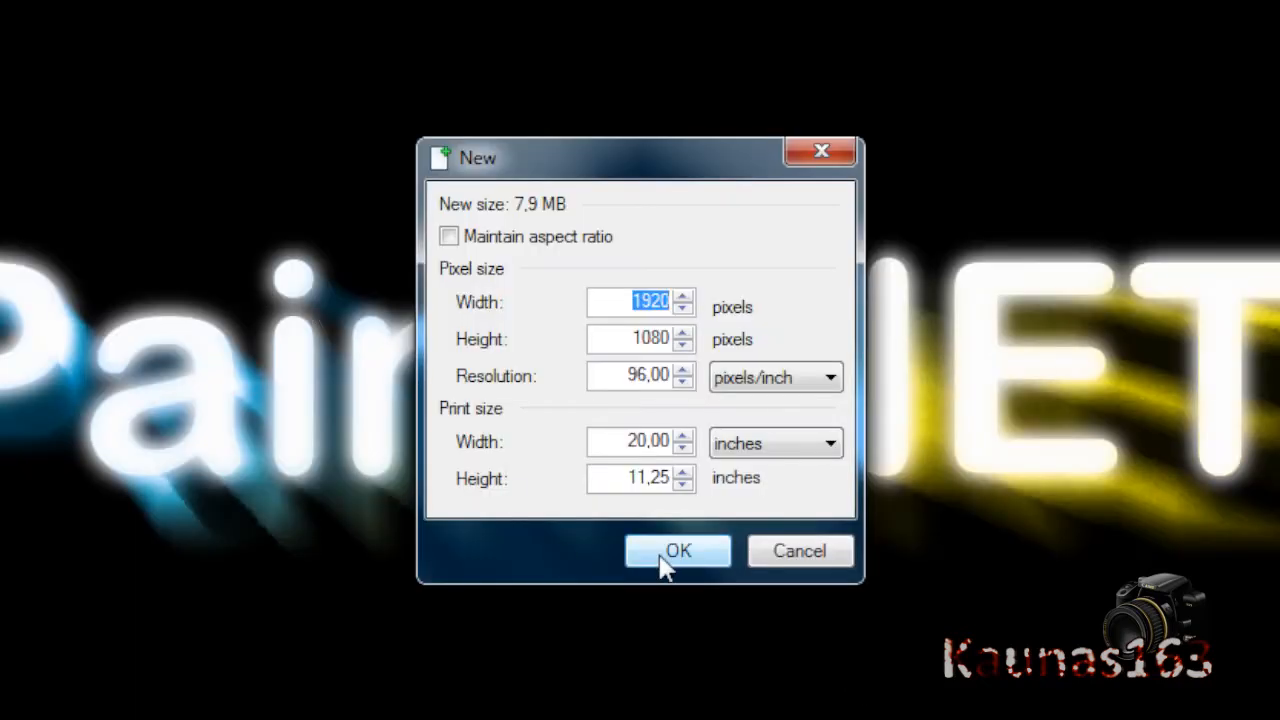
# - Create a 1920×1080 image and type white 'Paint.NET' text on a new layer over black
pyautogui.click(677, 551)
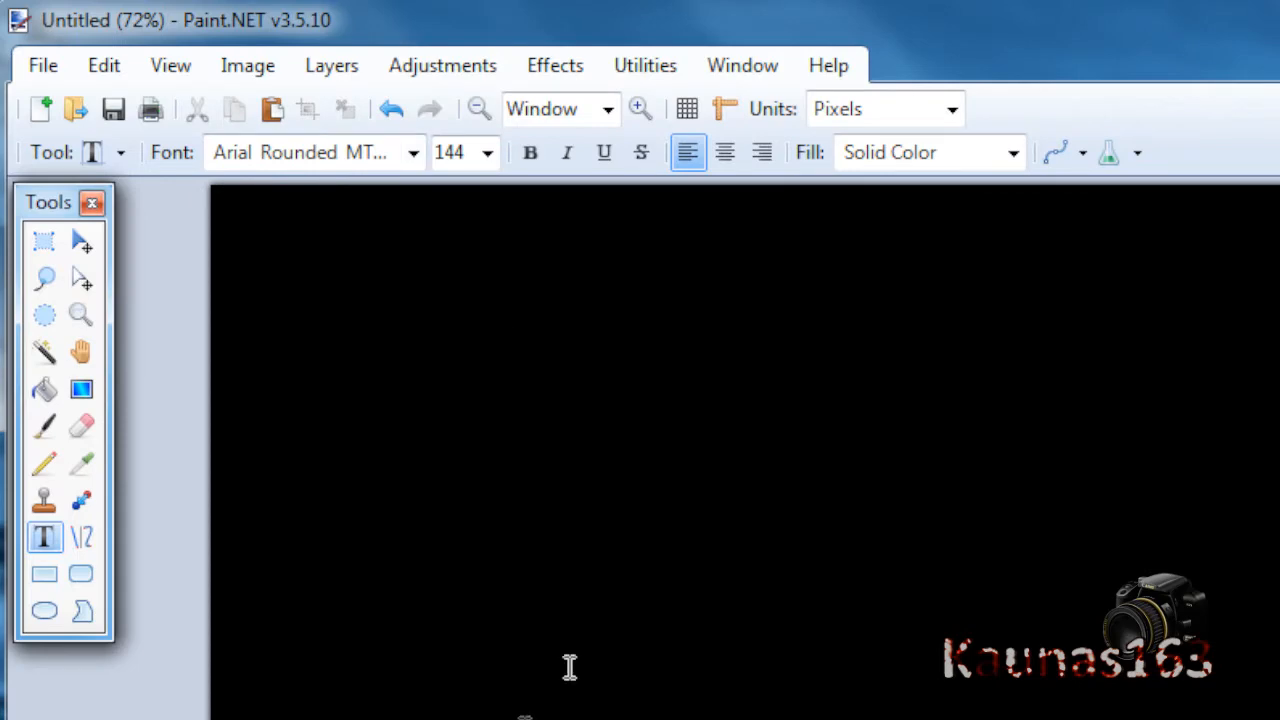
pyautogui.click(412, 152)
pyautogui.write('Paint.NET')
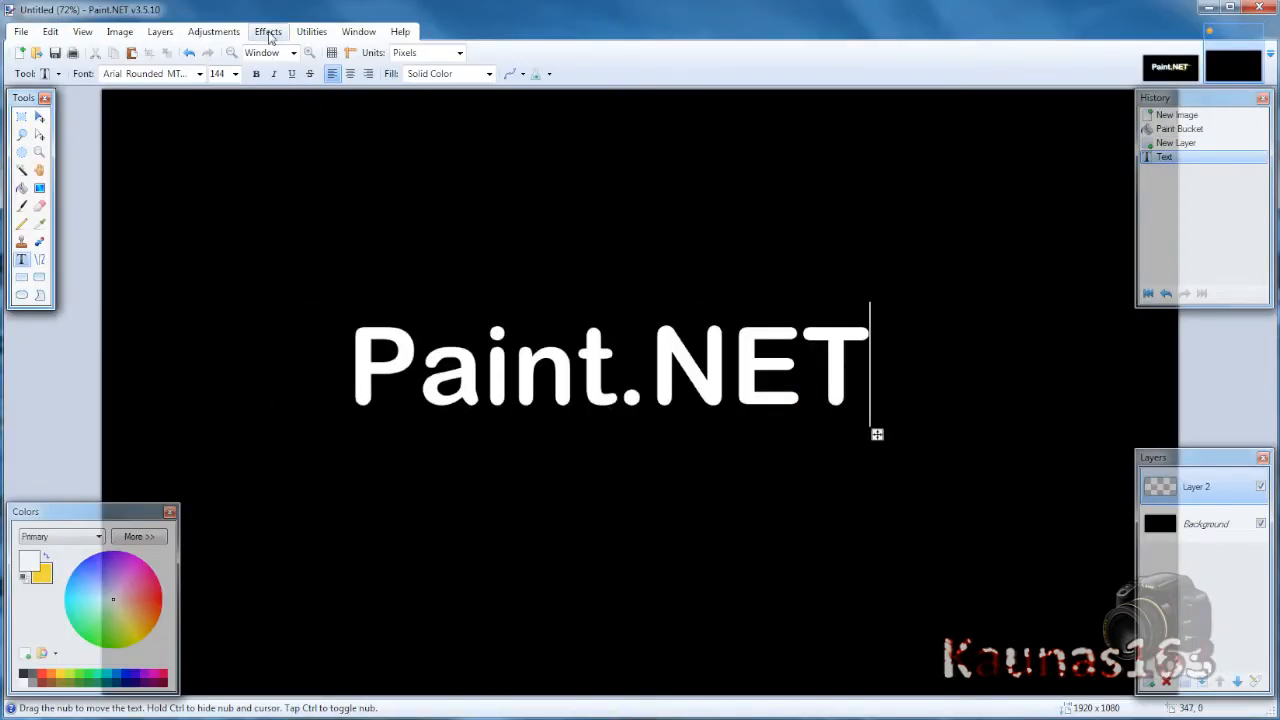
# - Browse the Effects menu's Object Align options to centre the text layer
pyautogui.click(267, 31)
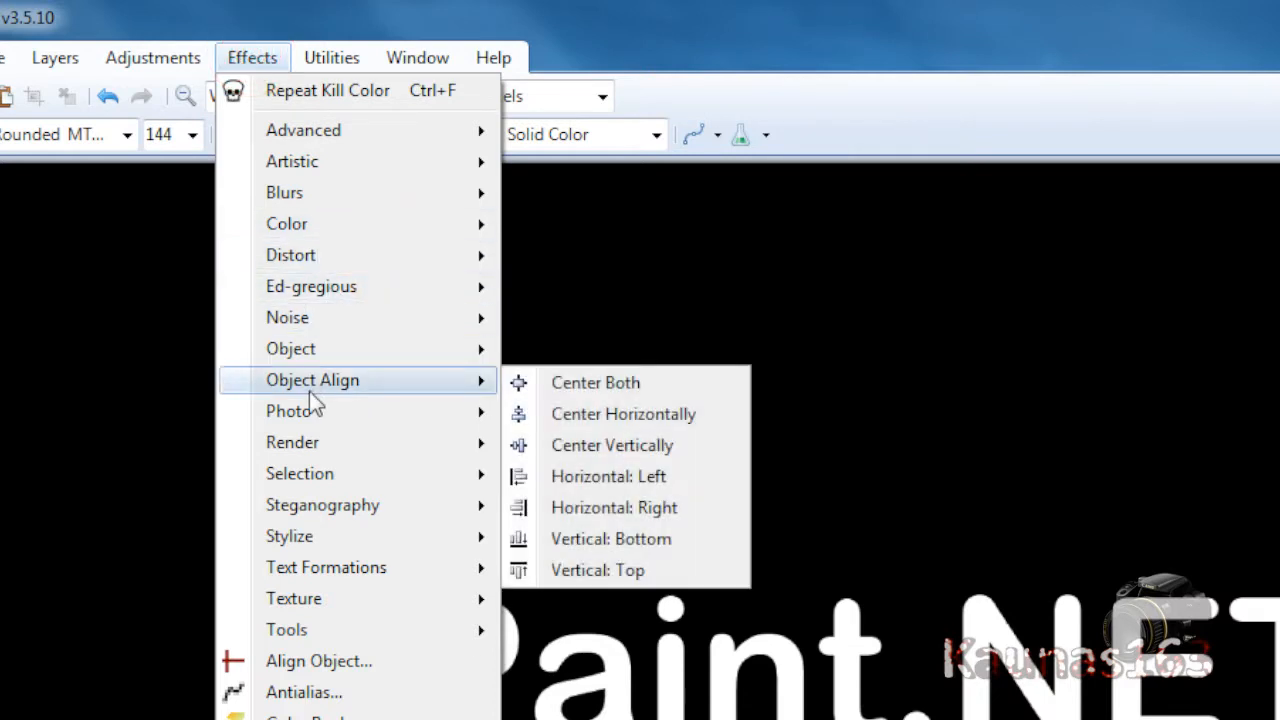
pyautogui.moveTo(315, 390)
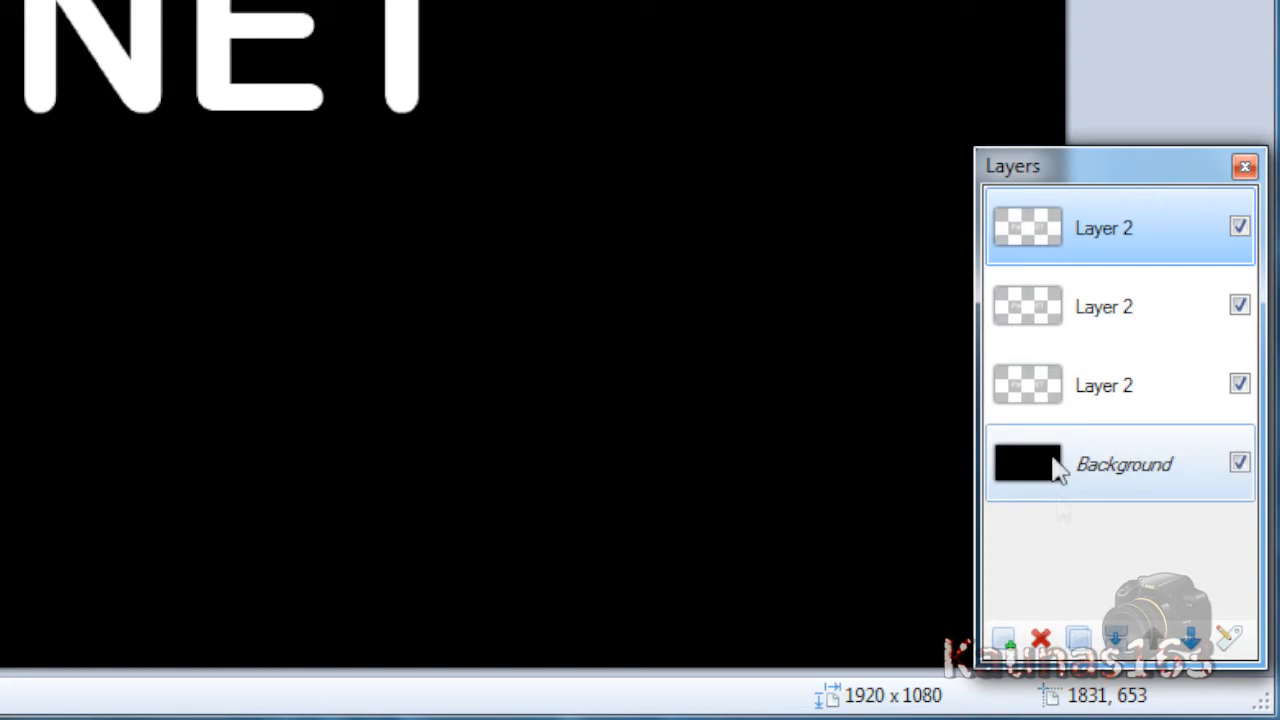
# - Apply Zoom Blur Deluxe to a text copy with centre 21/19 and High quality
pyautogui.click(1103, 306)
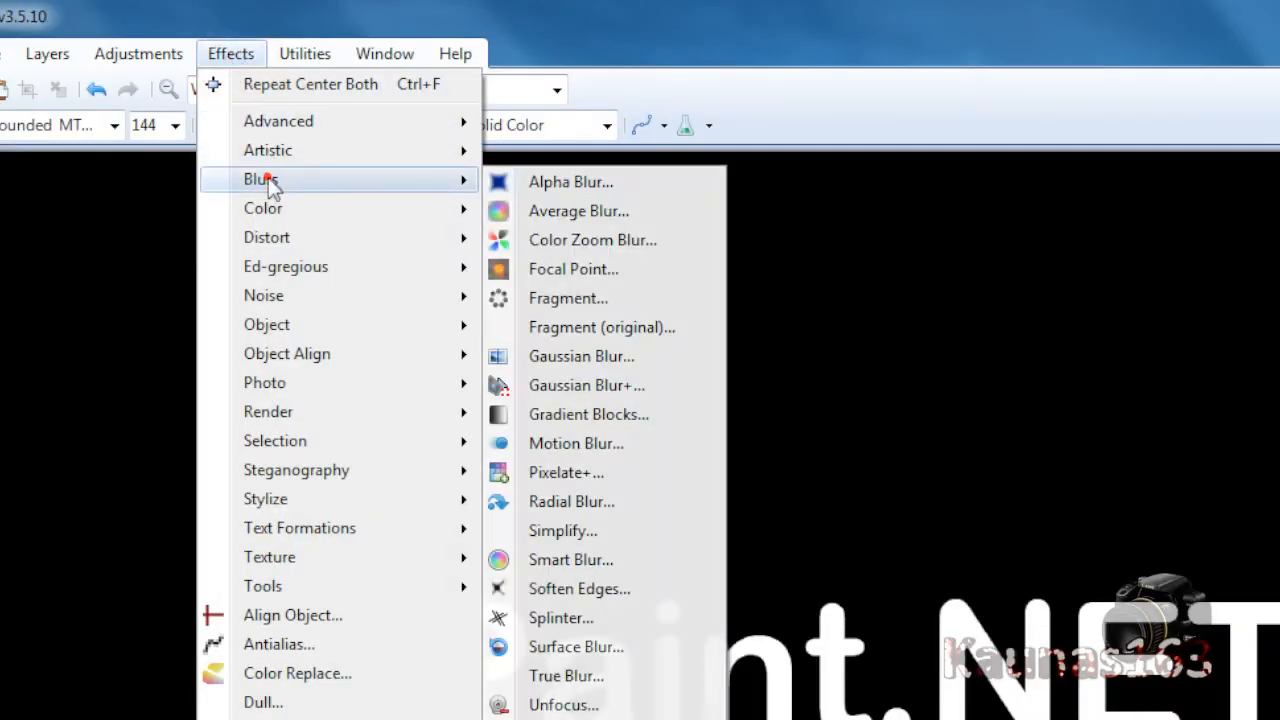
pyautogui.click(592, 239)
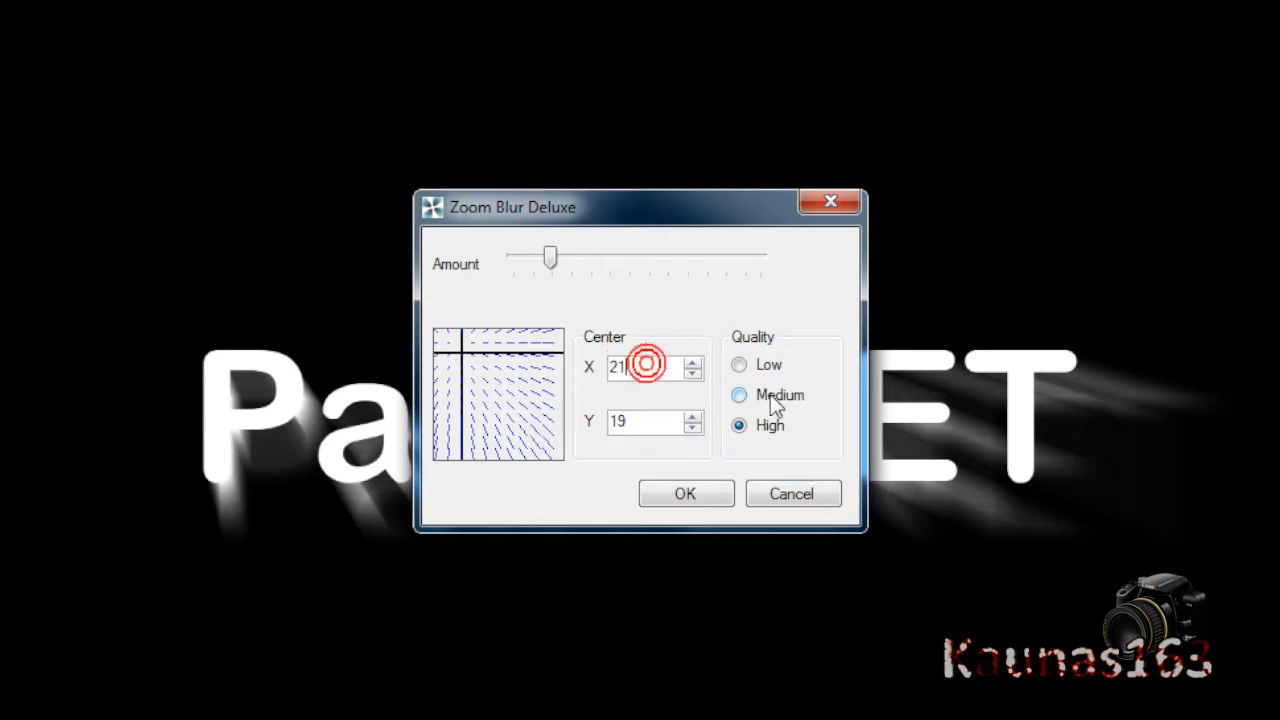
pyautogui.moveTo(770, 425)
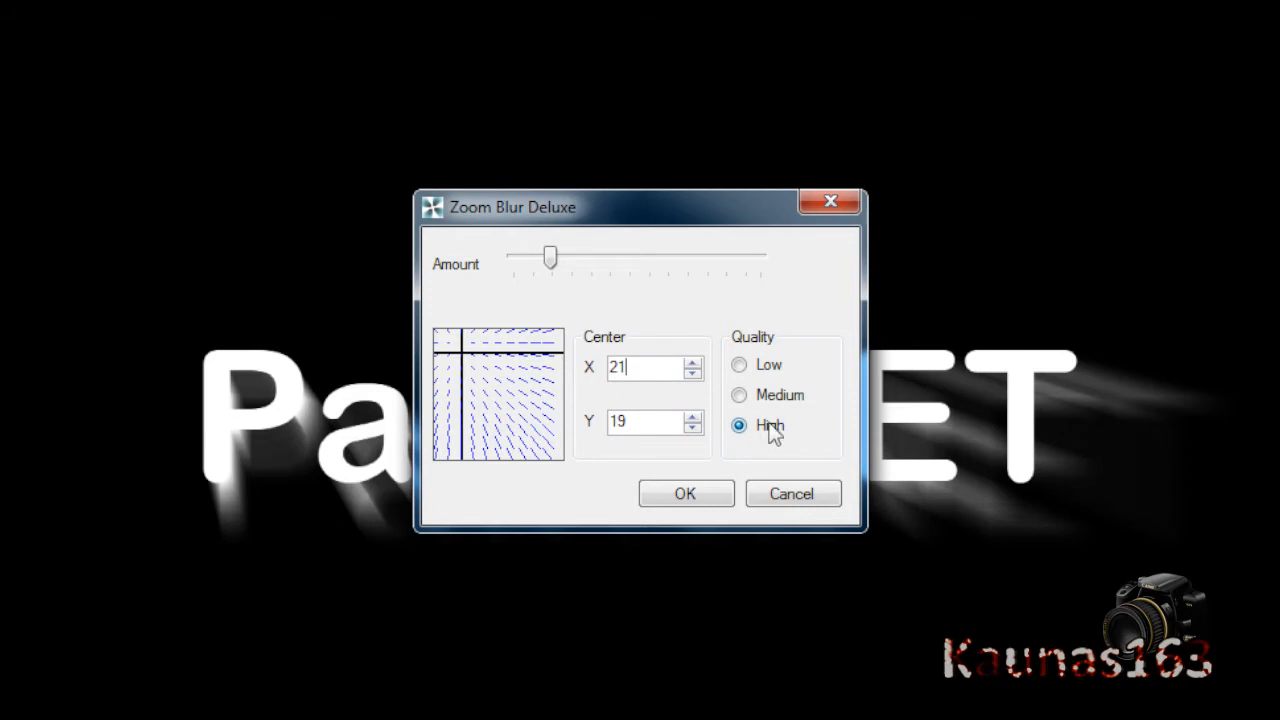
pyautogui.click(686, 493)
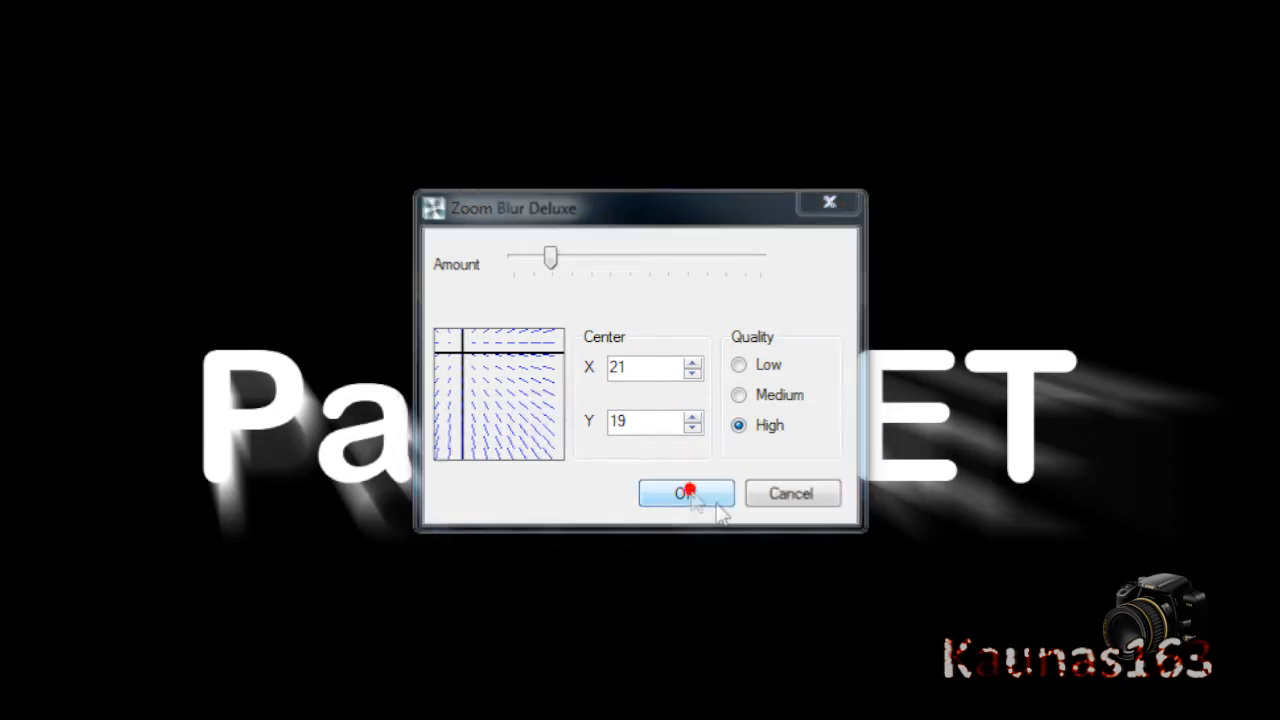
pyautogui.click(686, 493)
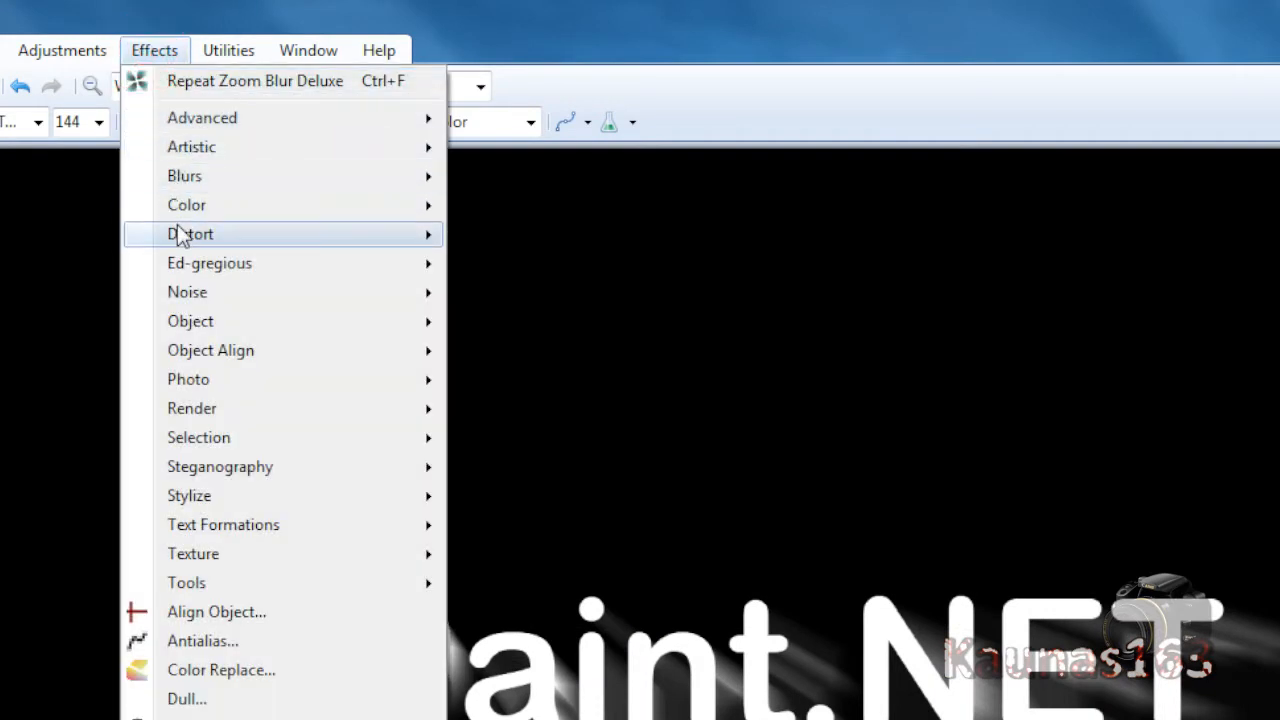
pyautogui.moveTo(190, 234)
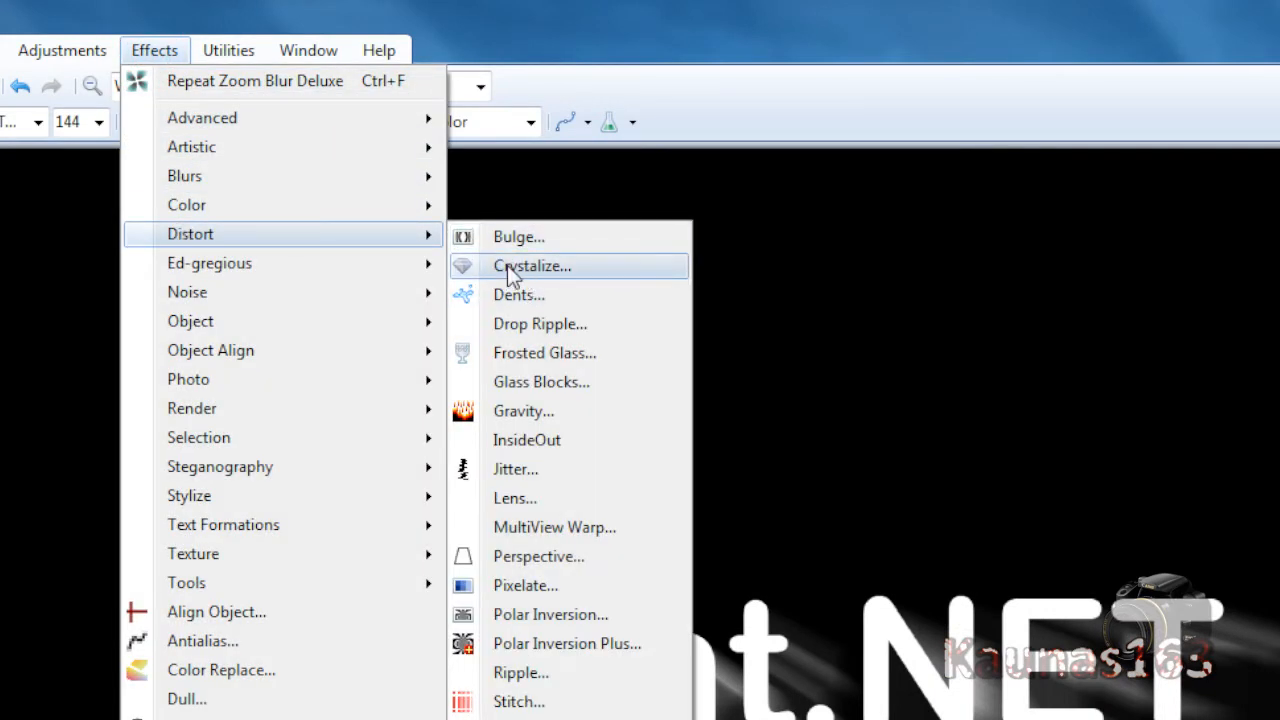
# - Run Crystalize on the blurred copy with Cell Size 2 and Quality 5
pyautogui.click(531, 266)
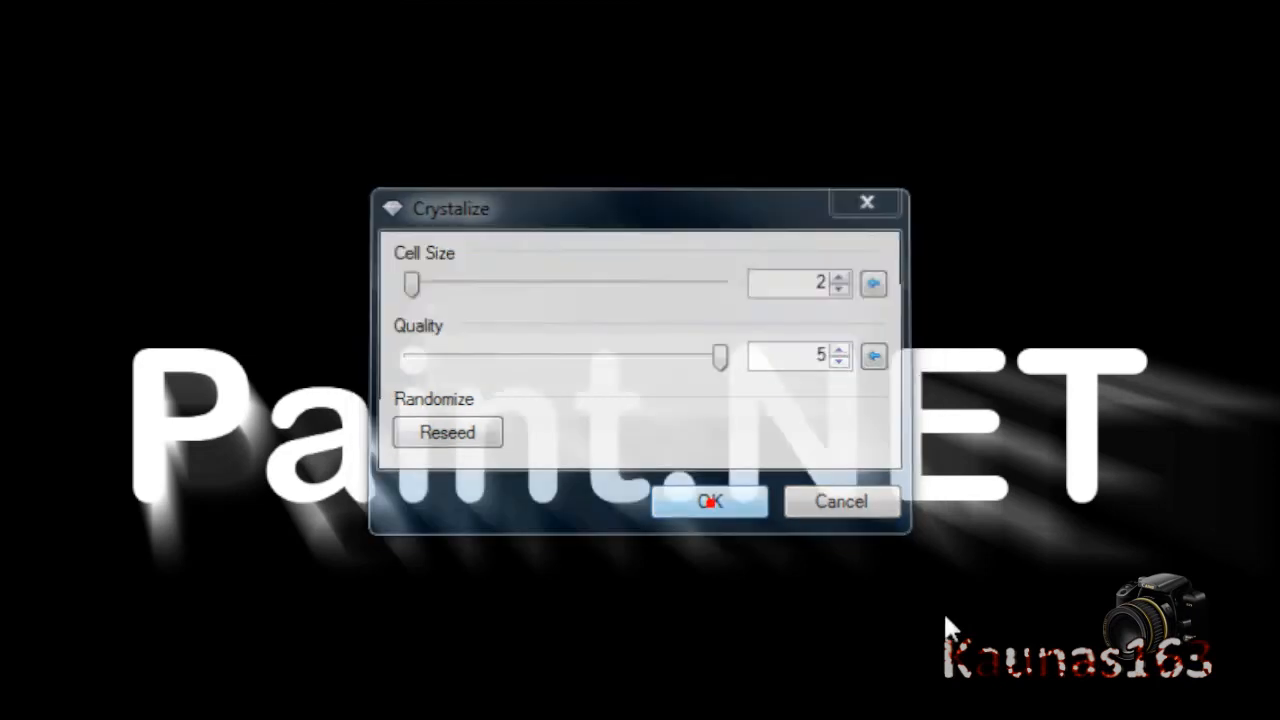
pyautogui.click(709, 501)
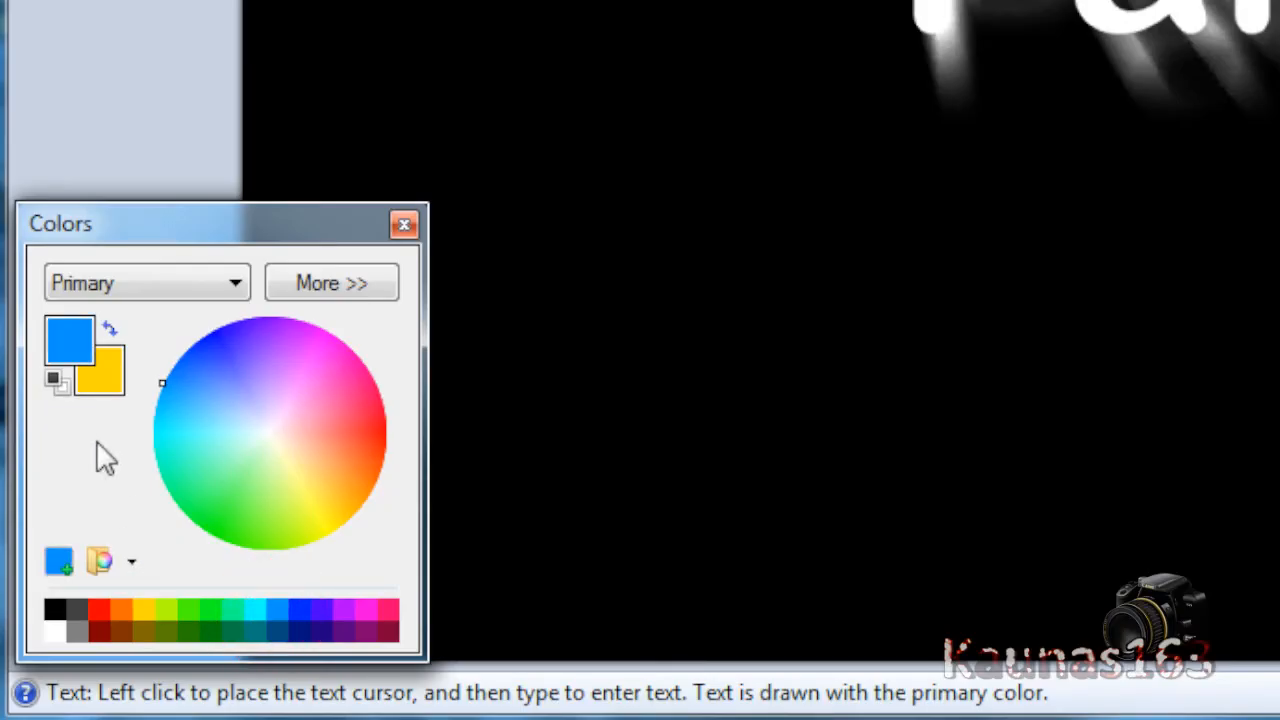
pyautogui.moveTo(107, 448)
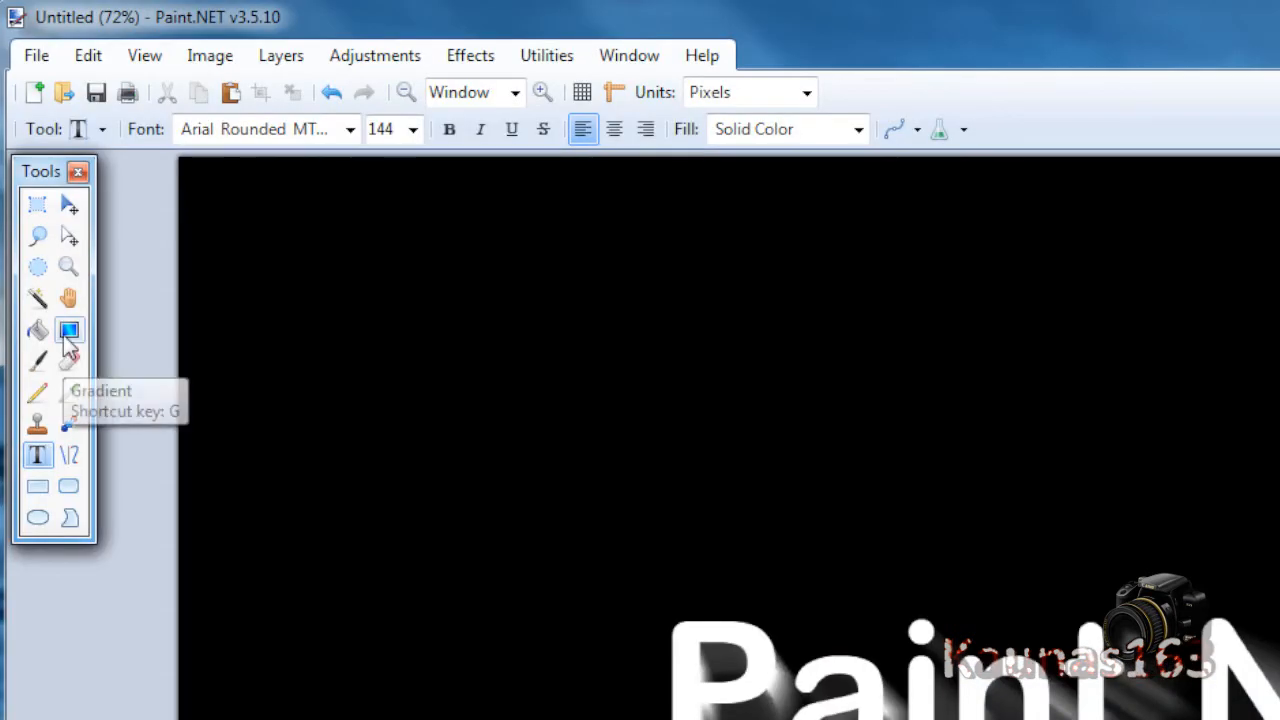
# - Draw a diagonal blue-to-yellow gradient on a new layer set to Overlay blend mode
pyautogui.click(70, 330)
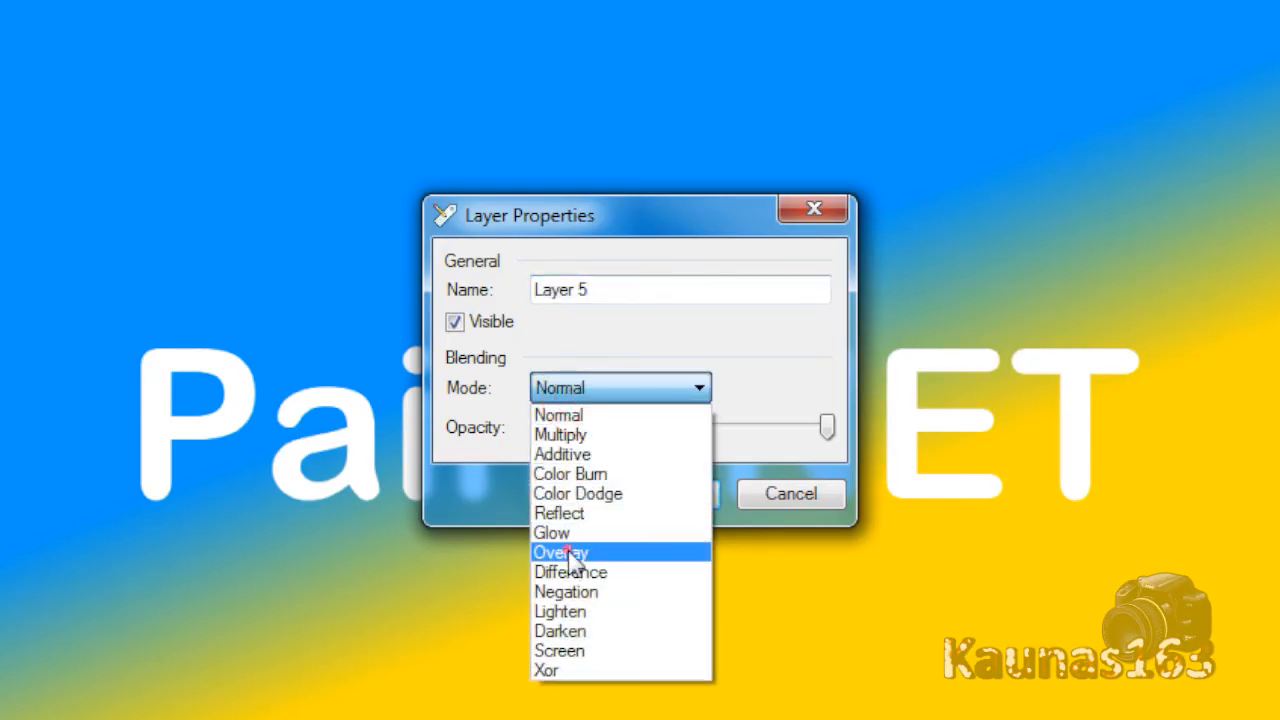
pyautogui.click(561, 552)
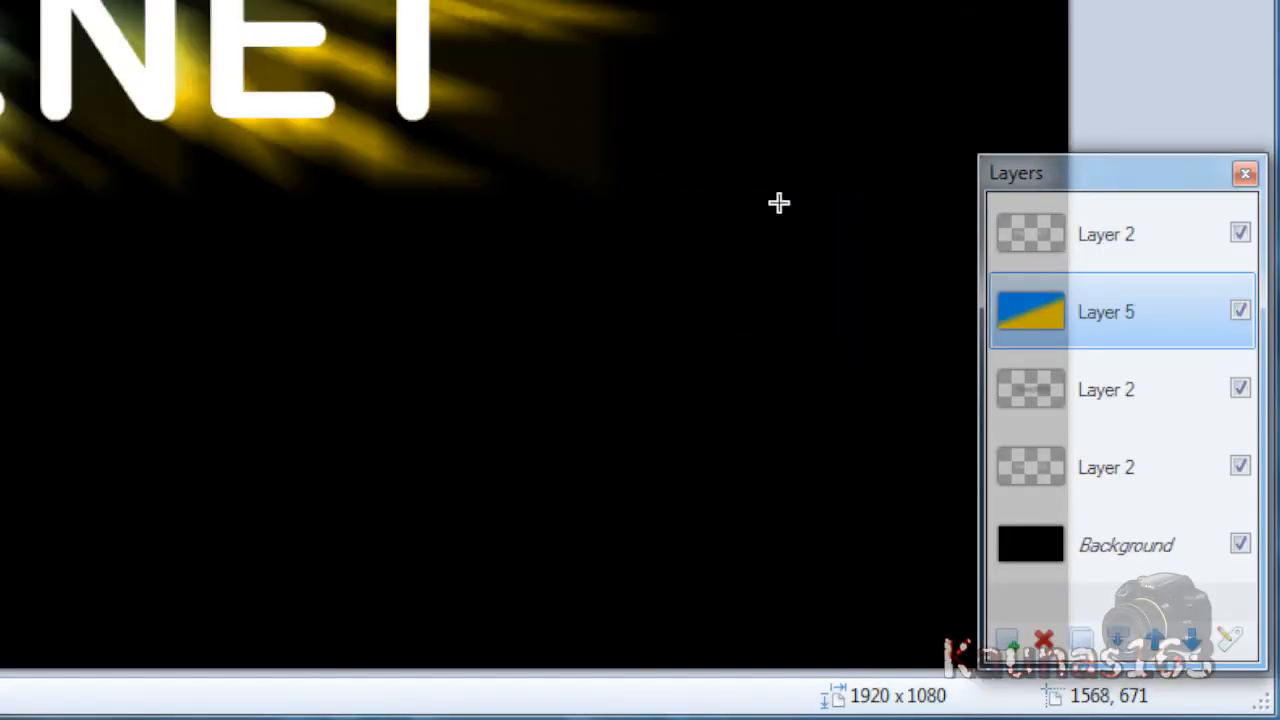
pyautogui.click(1106, 234)
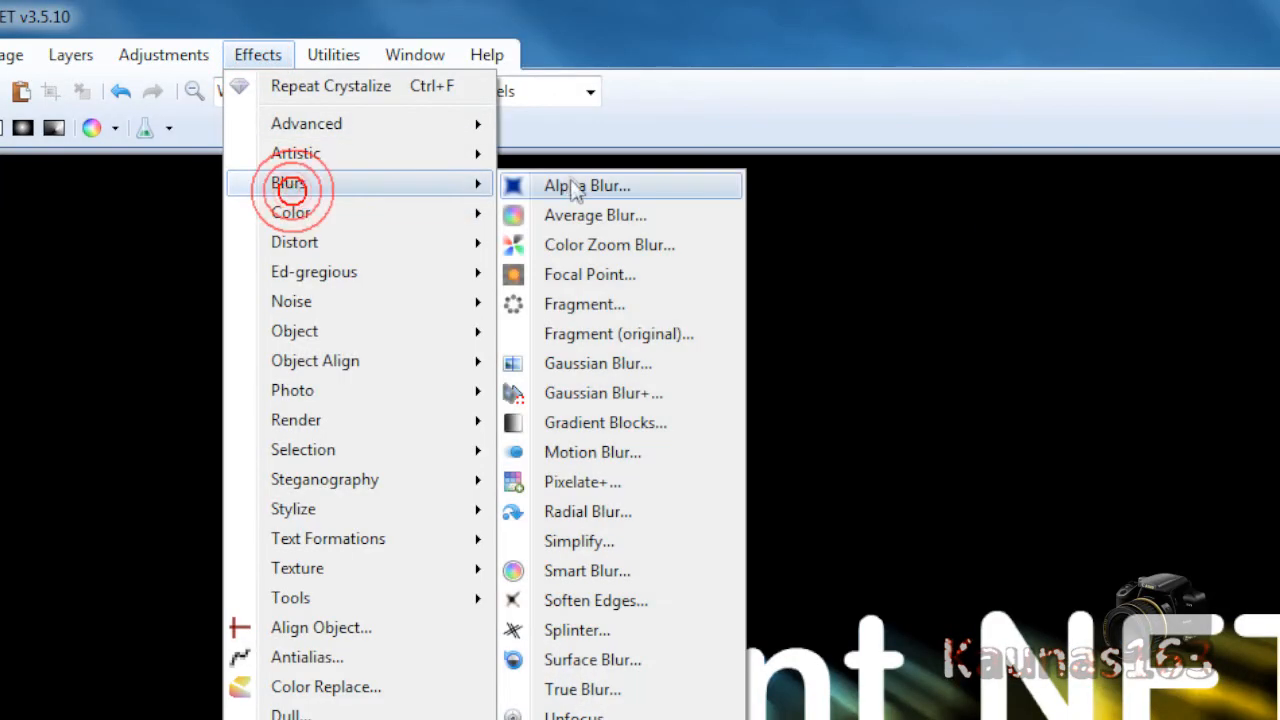
# - Apply Alpha Blur, then Soften Portrait with Softness 5 and Warmth 0
pyautogui.click(586, 185)
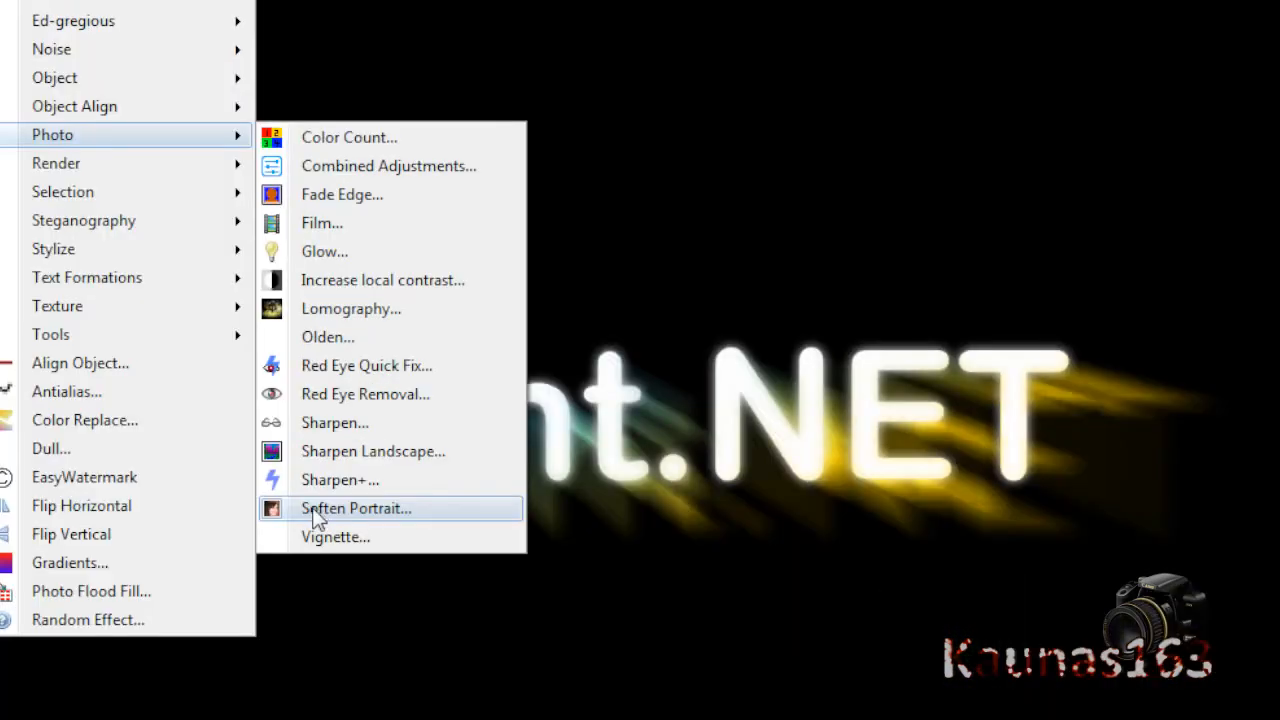
pyautogui.click(356, 508)
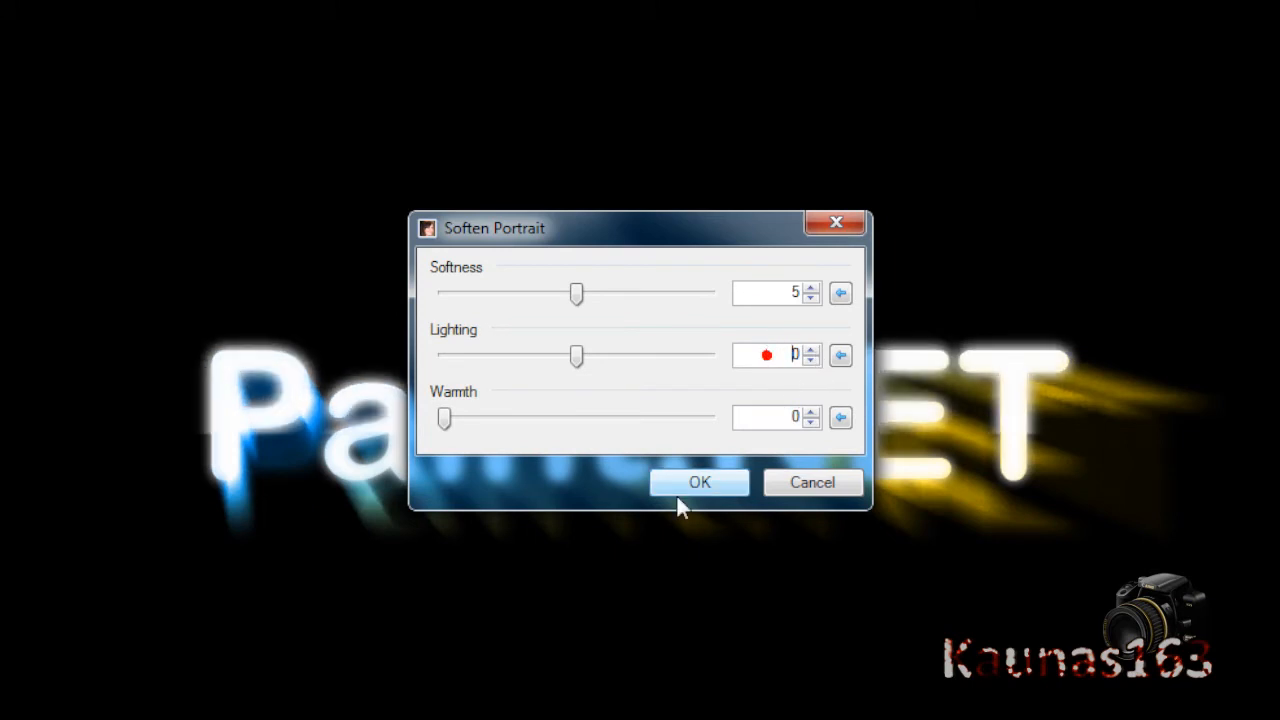
pyautogui.click(699, 482)
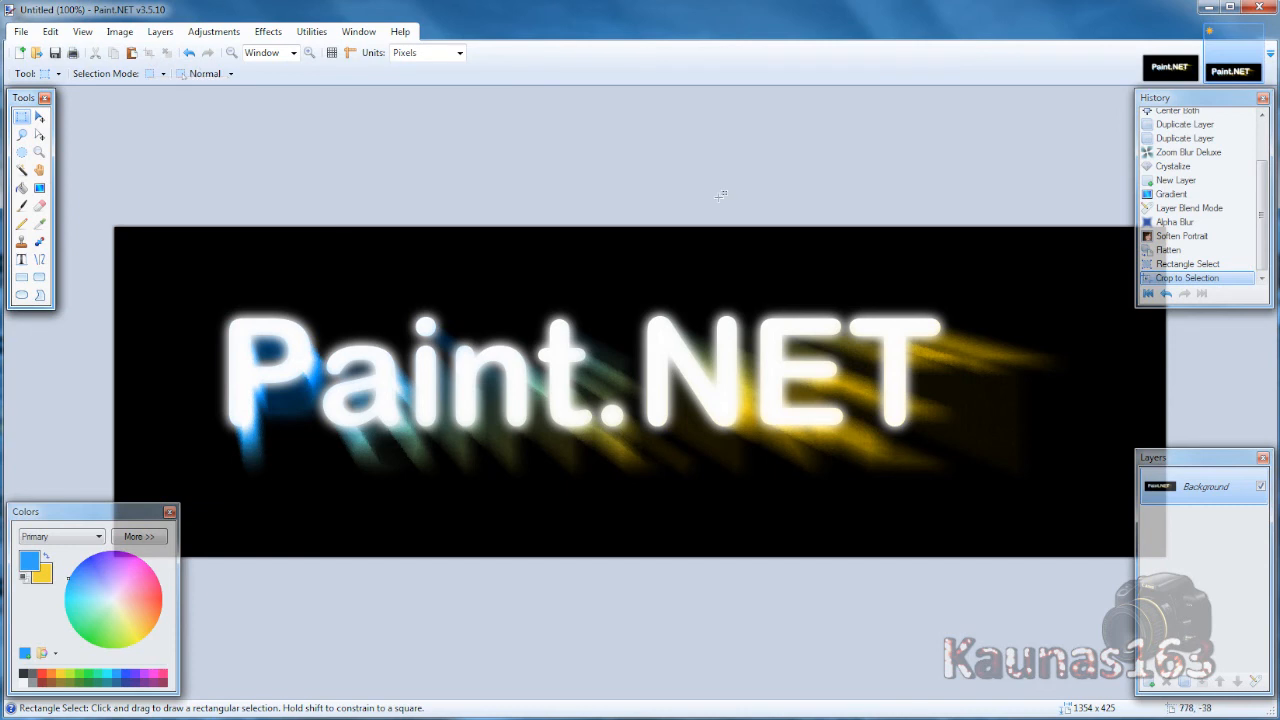
pyautogui.moveTo(730, 198)
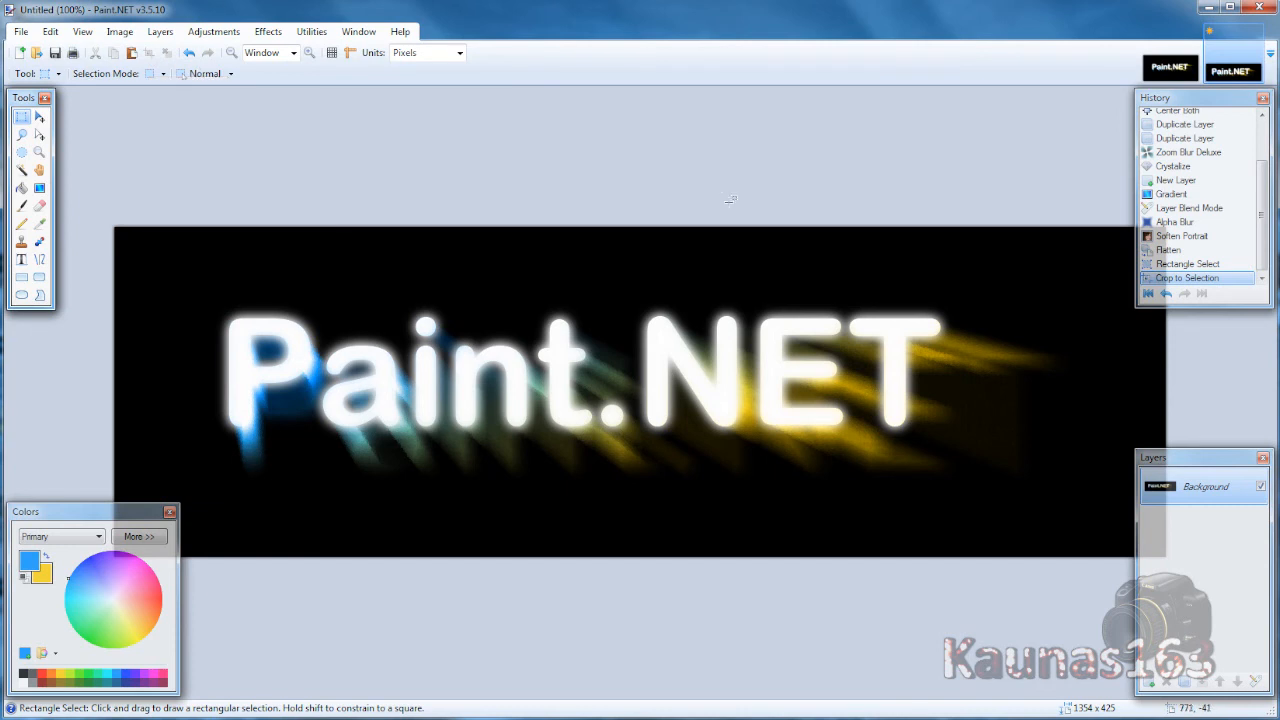
pyautogui.moveTo(569, 502)
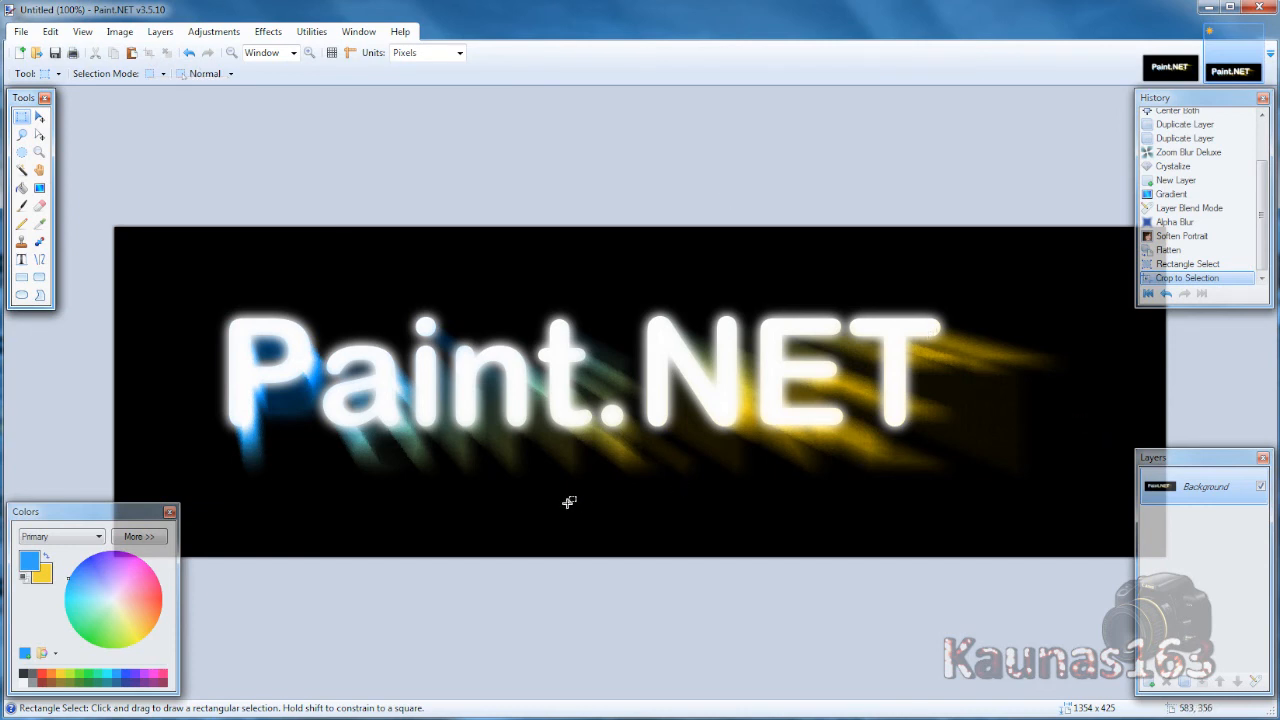